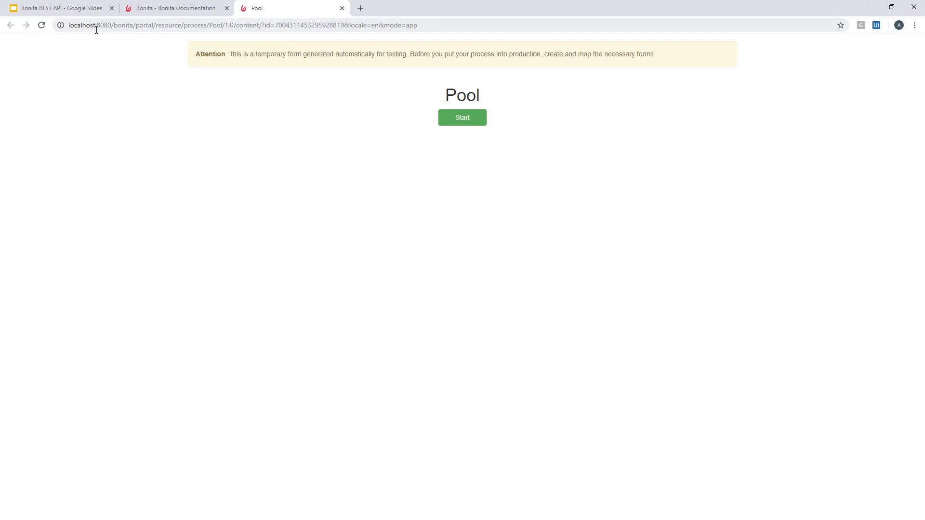
Step: Locate the Authenticate to Bonita section and pick out the loginservice request URL
{"action": "left_click", "coordinate": [175, 8]}
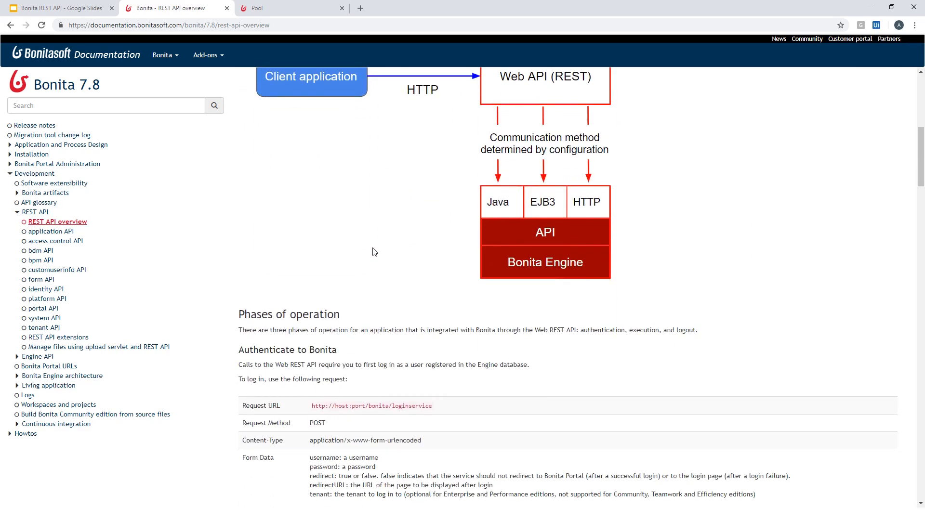
{"action": "scroll", "scroll_direction": "down", "scroll_amount": 3}
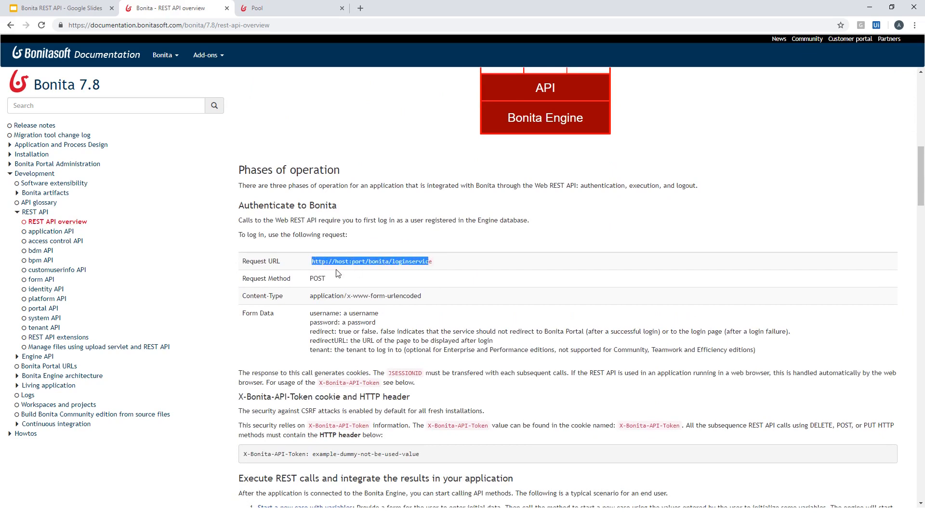
{"action": "left_click", "coordinate": [289, 8]}
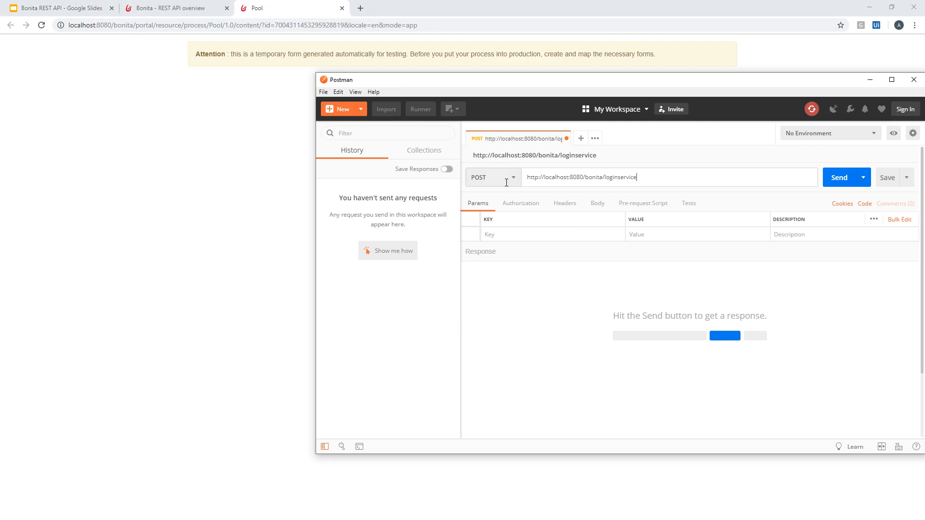
{"action": "left_click", "coordinate": [608, 204]}
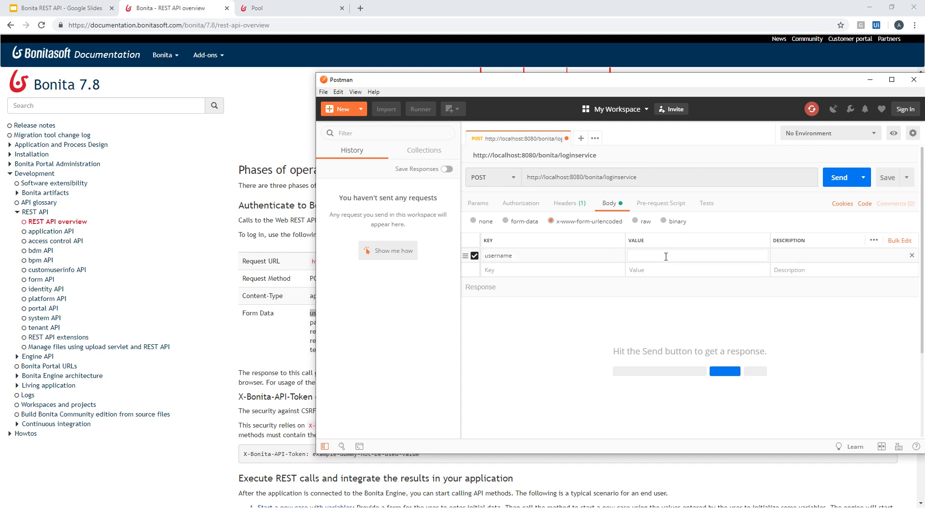
{"action": "type", "text": "bpm"}
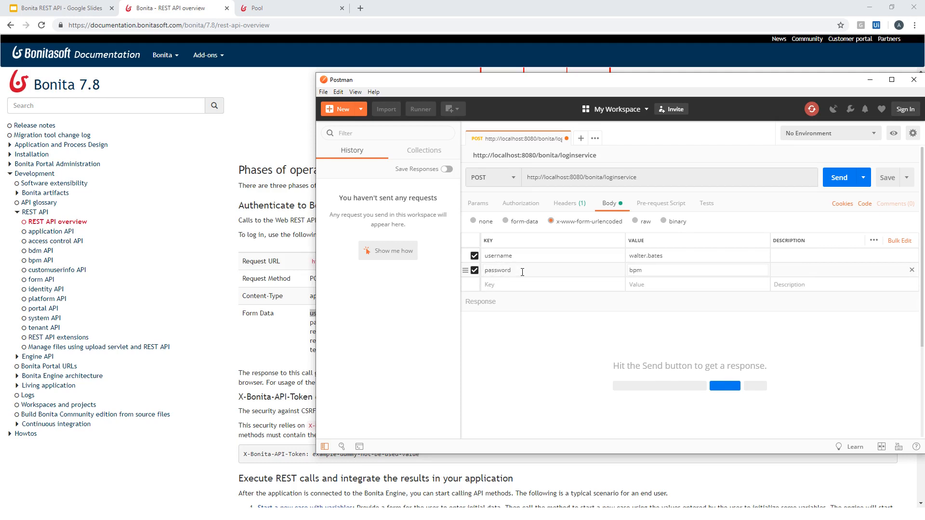
{"action": "left_click", "coordinate": [838, 177]}
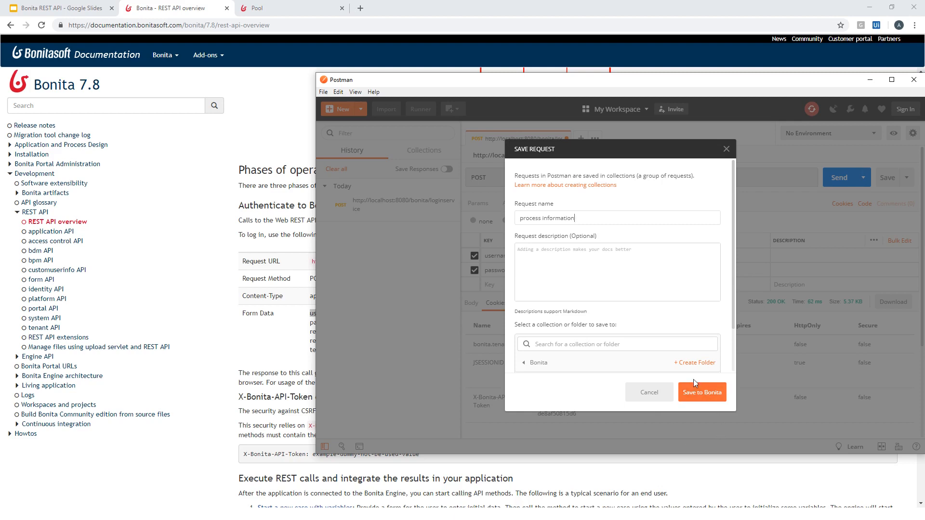
Step: Save the new request as 'process information' in the Bonita collection
{"action": "left_click", "coordinate": [41, 261]}
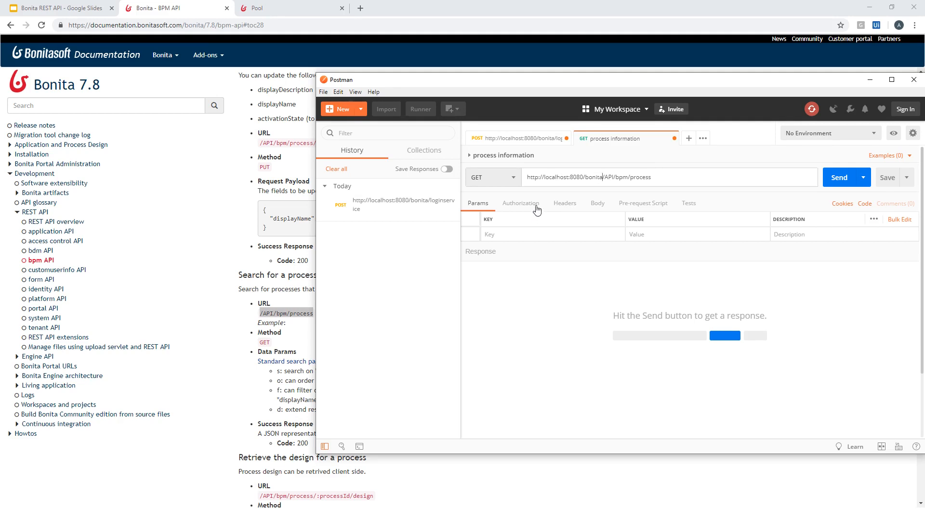
{"action": "left_click", "coordinate": [564, 204]}
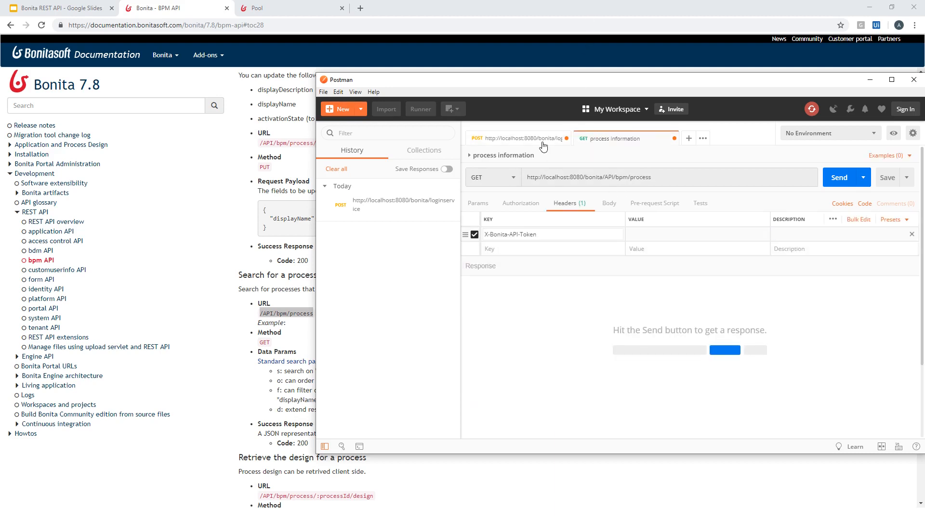
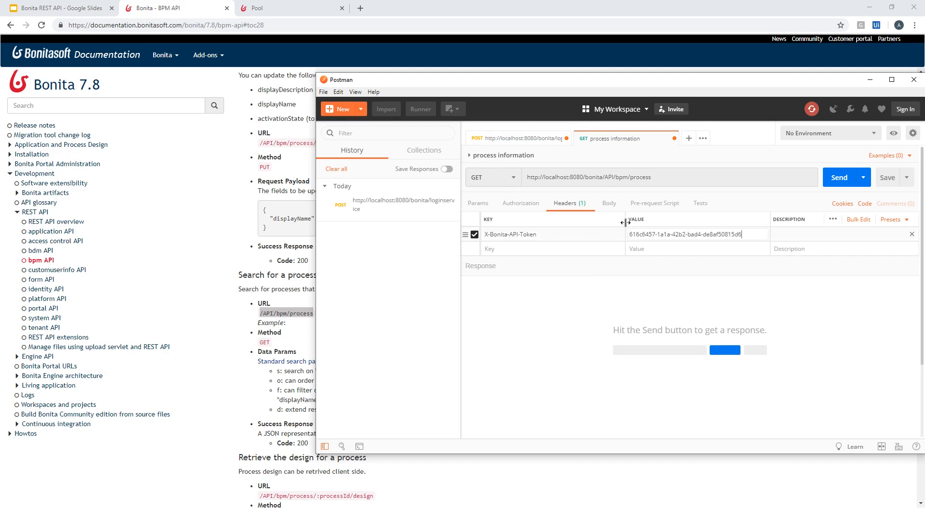
Step: Search /API/bpm/process with ?s=Pool and get its JSON details back with 200 OK
{"action": "left_click", "coordinate": [838, 177]}
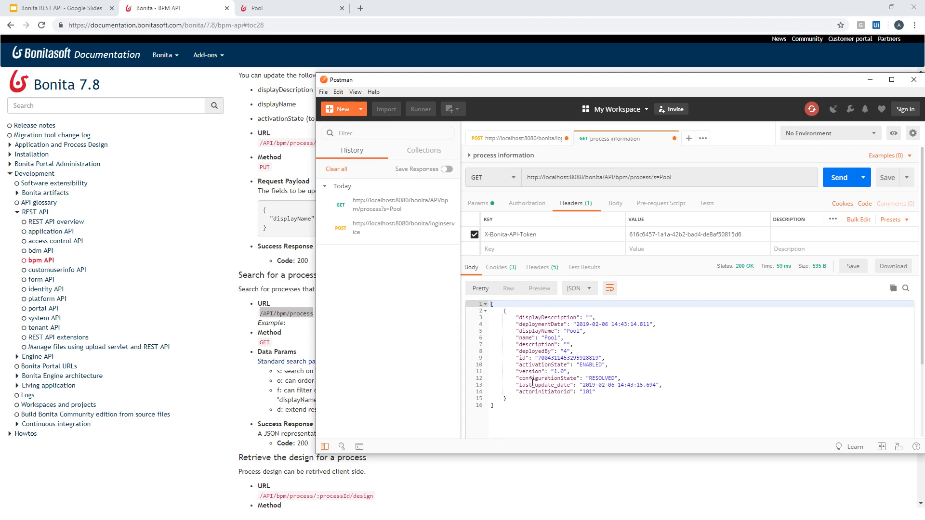
{"action": "double_click", "coordinate": [568, 358]}
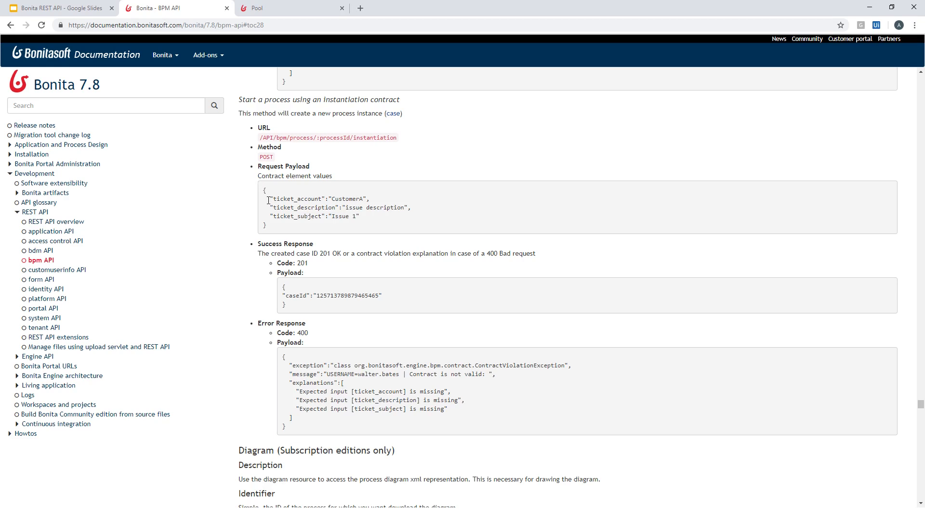
{"action": "mouse_move", "coordinate": [266, 235]}
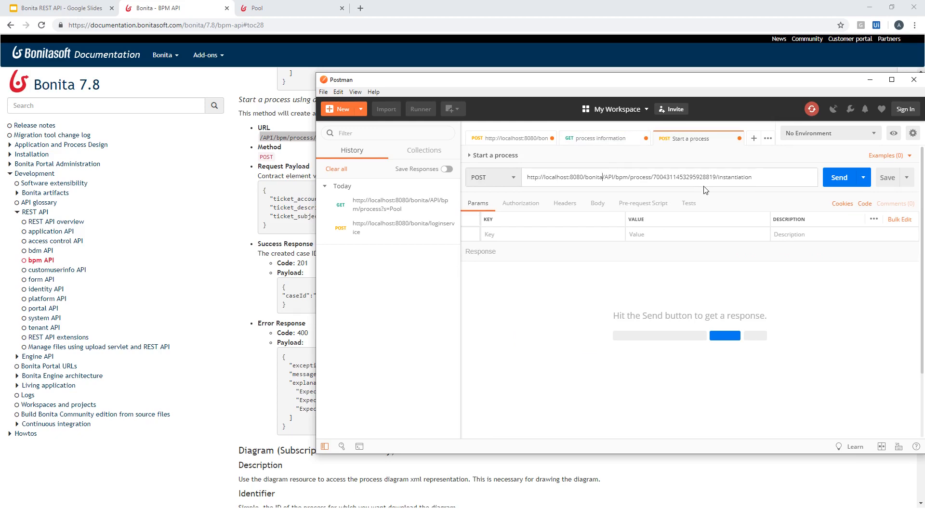
Step: Copy the X-Bonita-API-Token header key from the process information request
{"action": "left_click", "coordinate": [599, 139]}
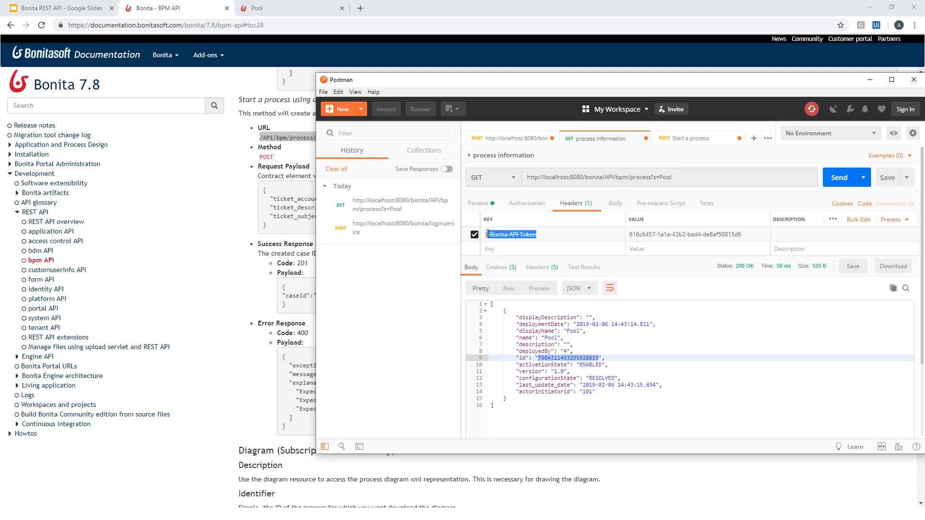
{"action": "left_click", "coordinate": [697, 139]}
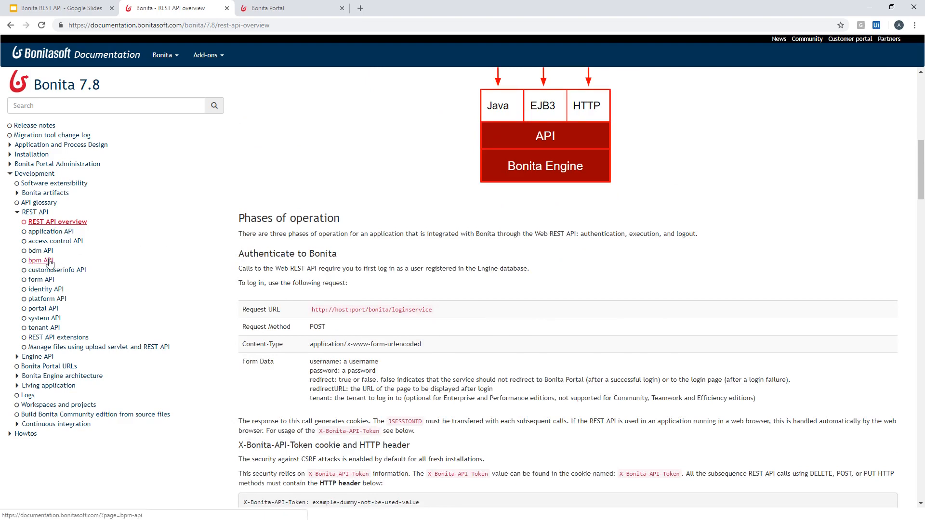
Step: Return from the bpm API page to the top of the REST API overview
{"action": "left_click", "coordinate": [40, 260]}
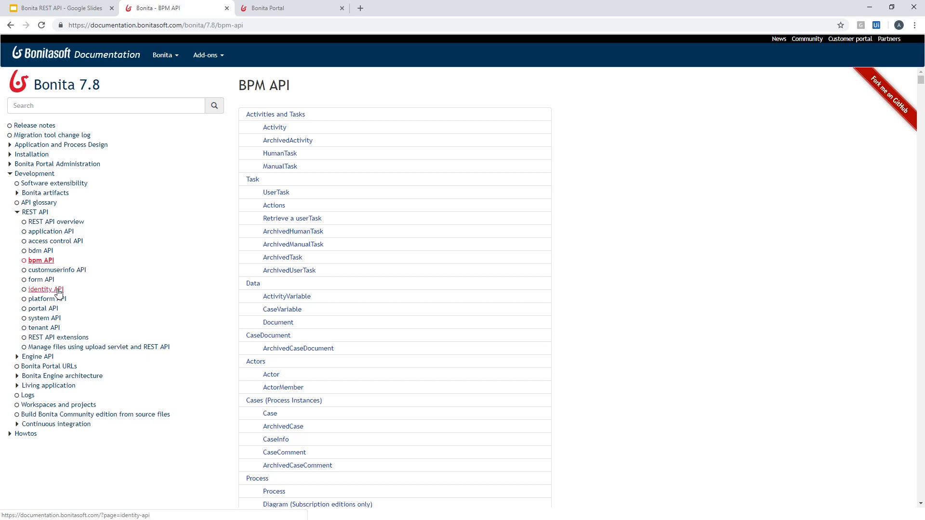
{"action": "left_click", "coordinate": [56, 221]}
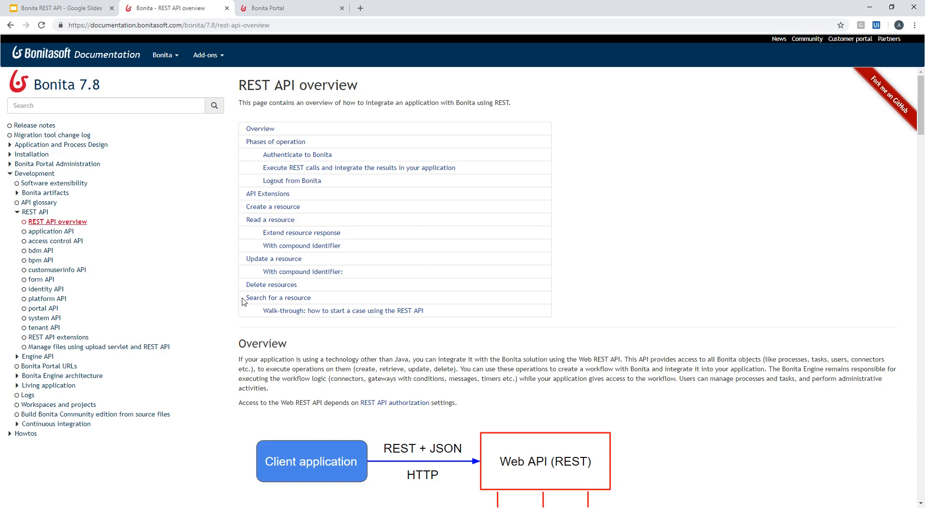